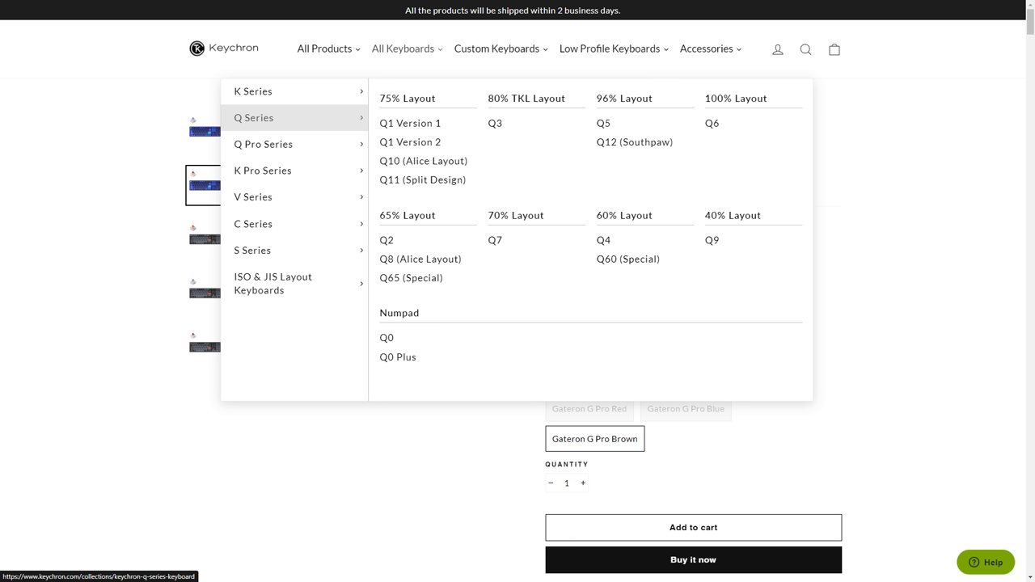
# Show the Q Series keyboard layouts, 75% down to 40% and numpads, under All Keyboards.
pyautogui.click(398, 357)
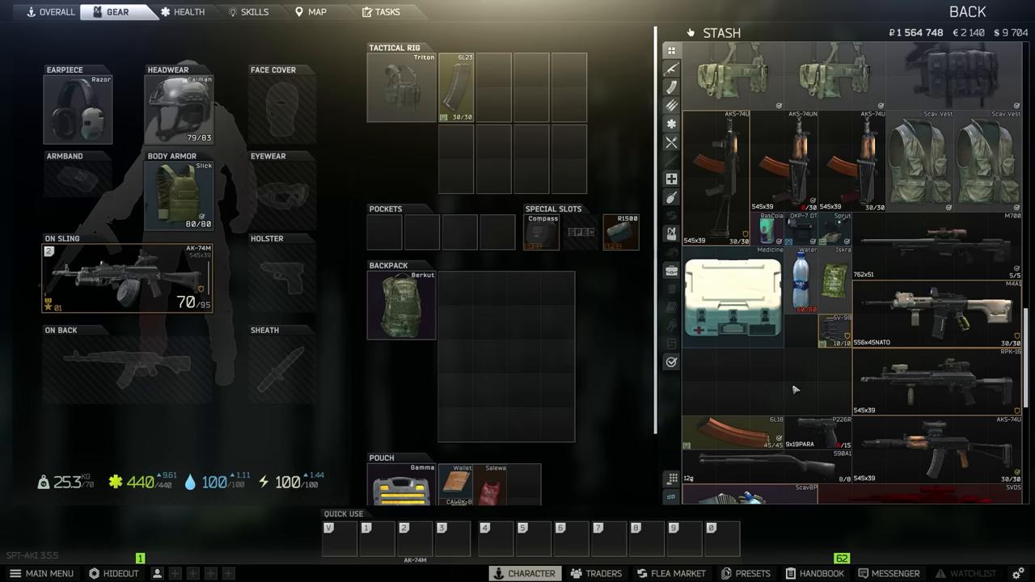
pyautogui.moveTo(654, 365)
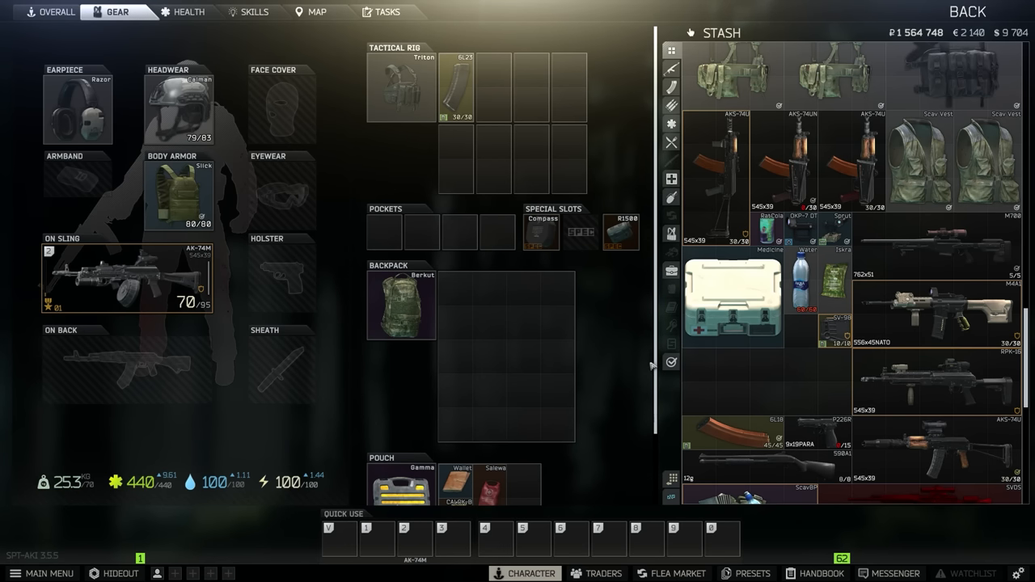